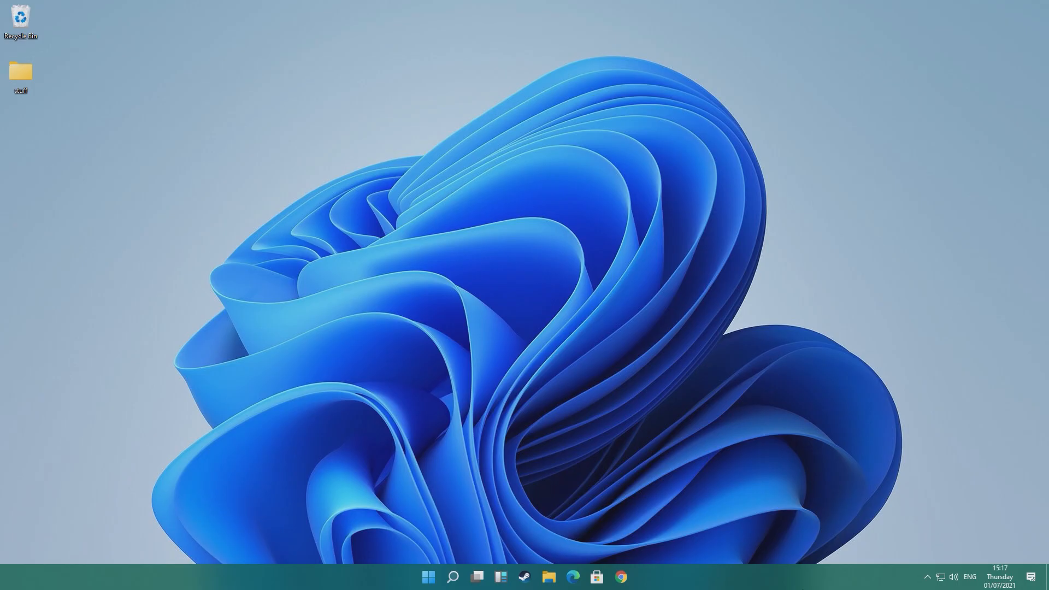
Step: Check Windows Update for new updates and confirm the system is up to date
{"action": "left_click", "coordinate": [429, 577]}
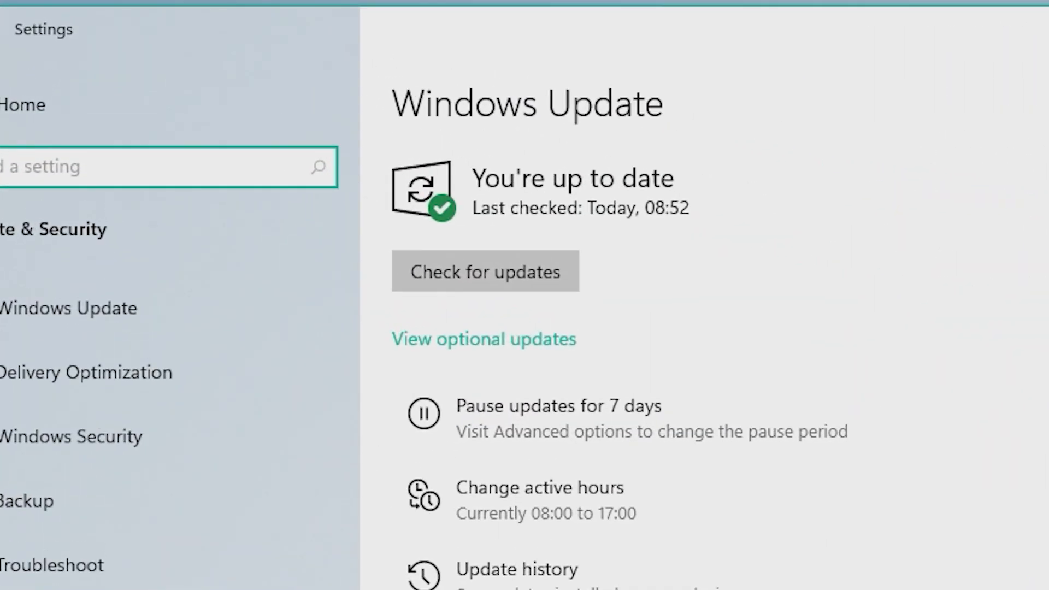
{"action": "left_click", "coordinate": [484, 271]}
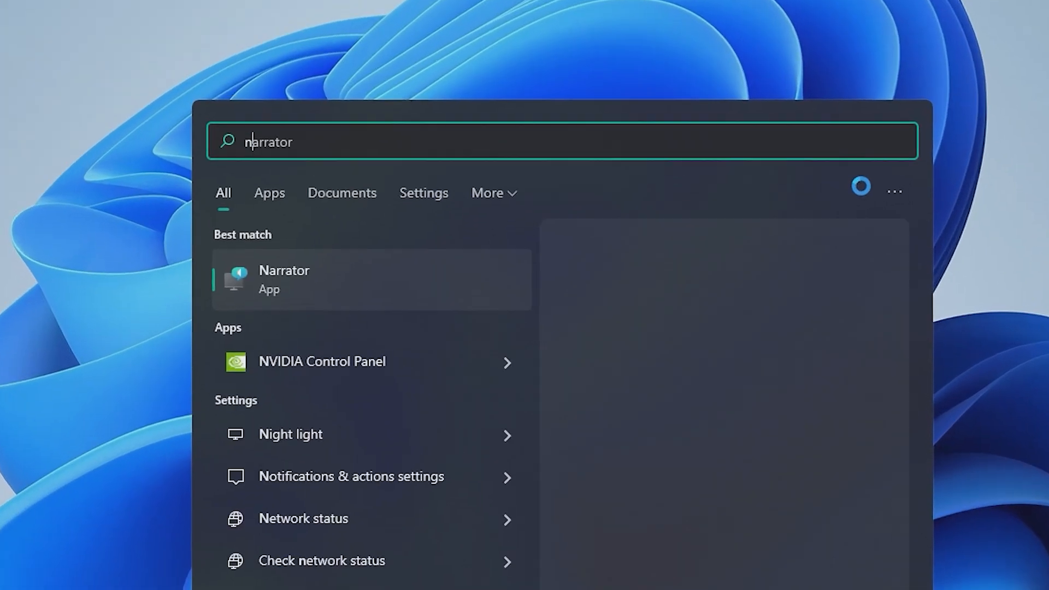
Step: Check for driver updates in GeForce Experience, confirming Game Ready Driver 471.11 is installed
{"action": "type", "text": "nvidia"}
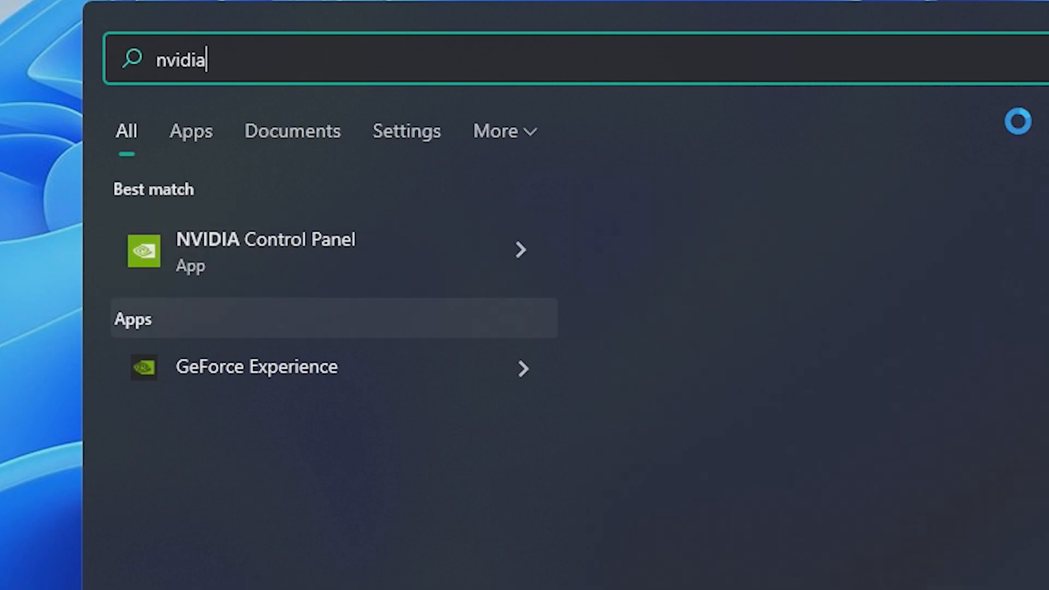
{"action": "left_click", "coordinate": [257, 366]}
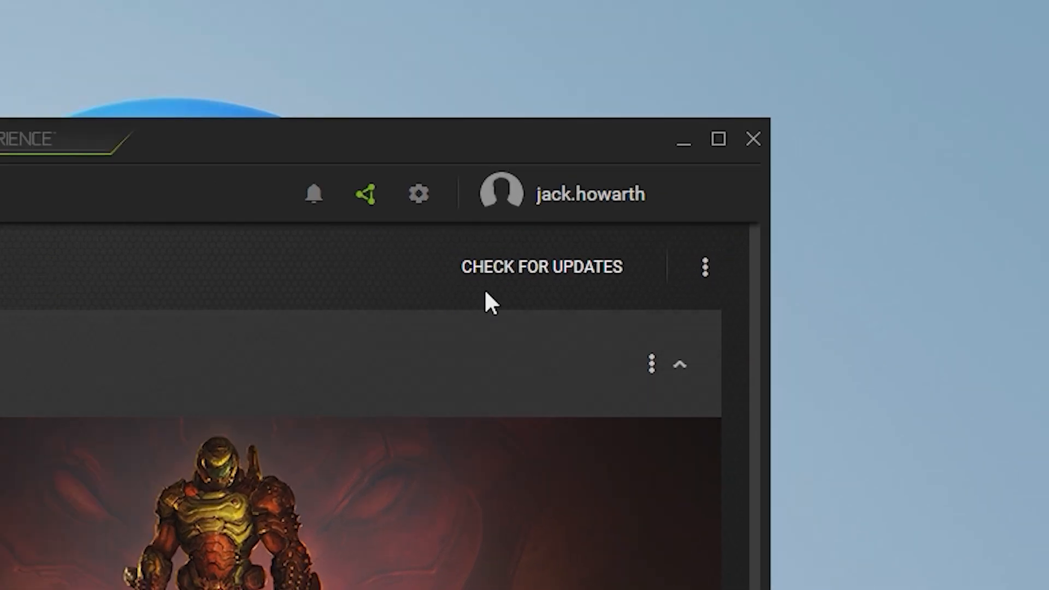
{"action": "left_click", "coordinate": [542, 266]}
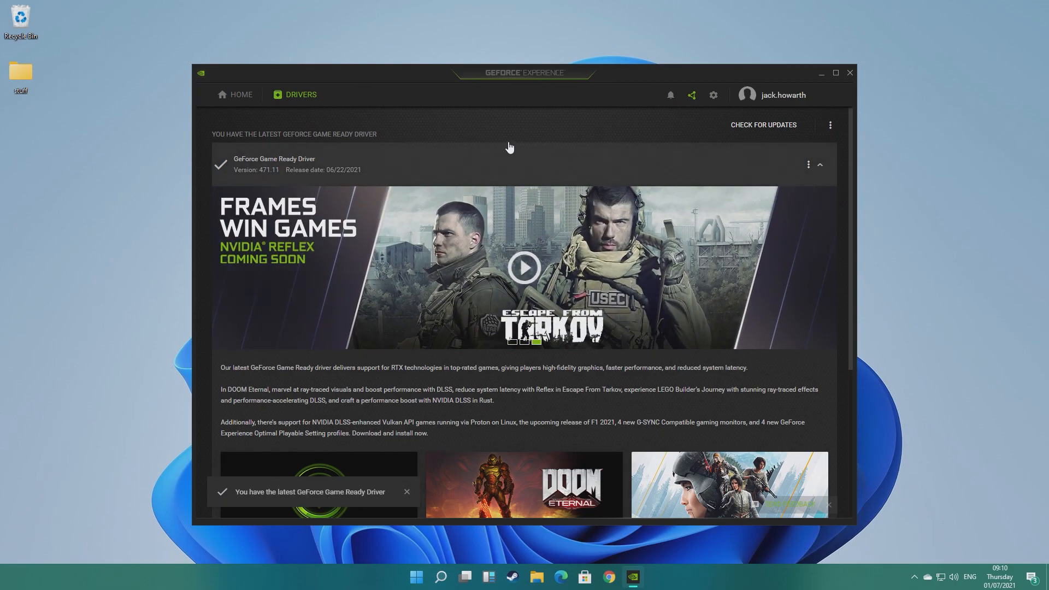
{"action": "left_click", "coordinate": [850, 72]}
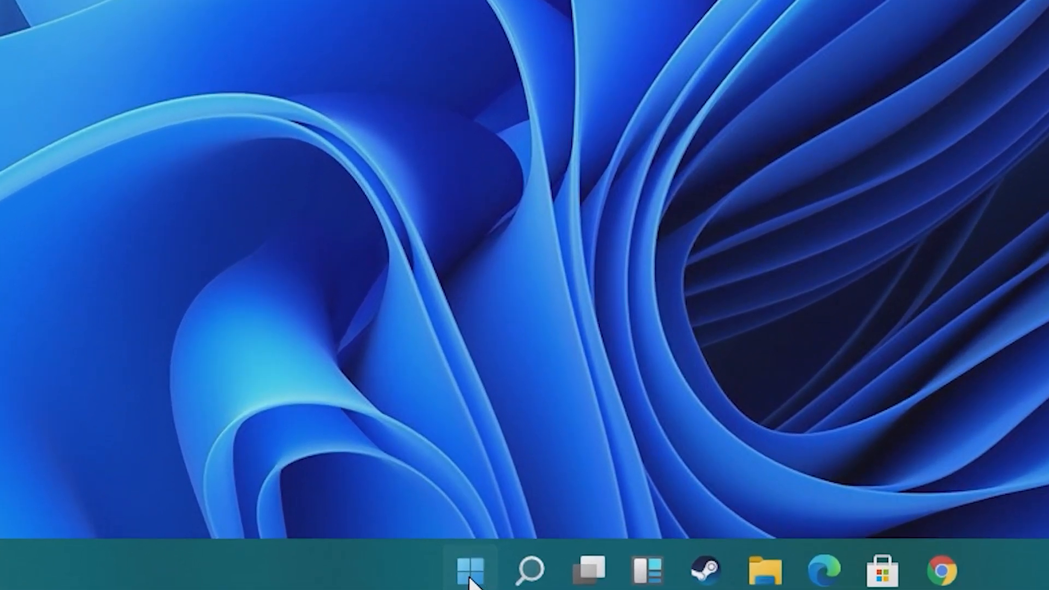
Step: Disable Microsoft OneDrive in Task Manager's startup apps, leaving Xbox App Services enabled
{"action": "right_click", "coordinate": [469, 570]}
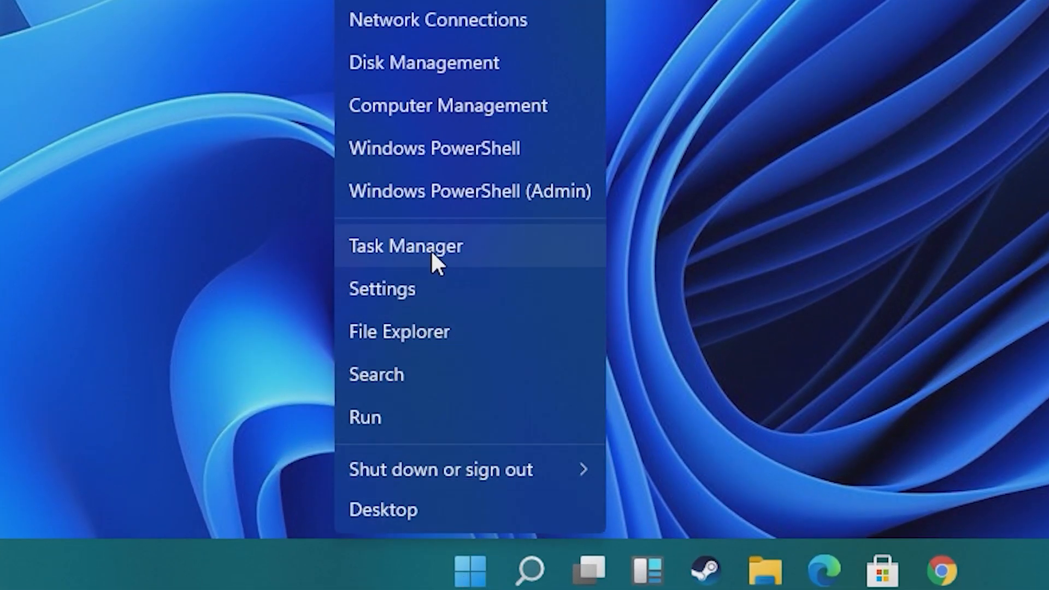
{"action": "left_click", "coordinate": [405, 246]}
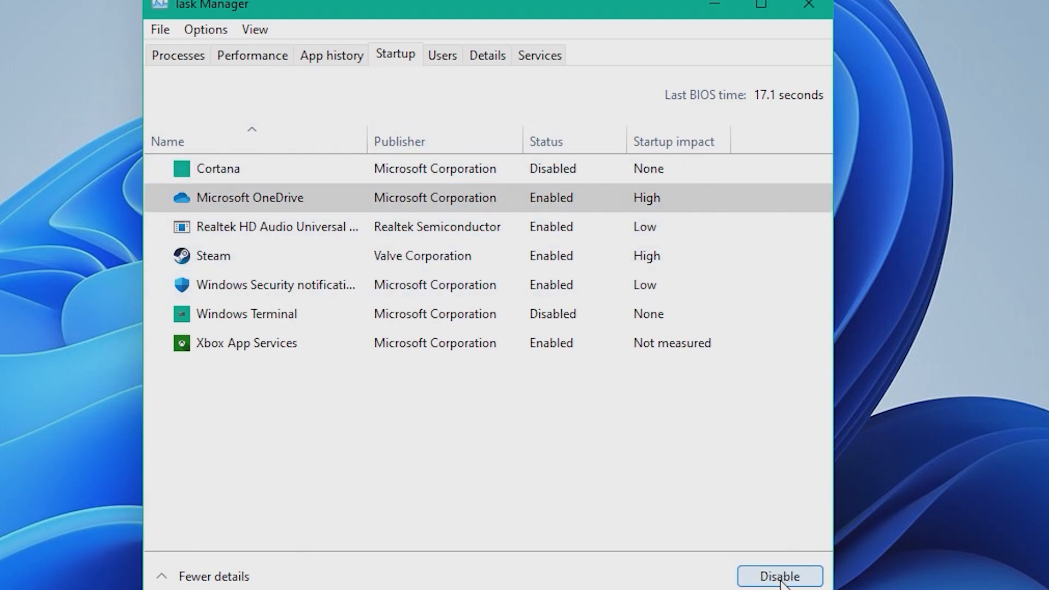
{"action": "left_click", "coordinate": [779, 576]}
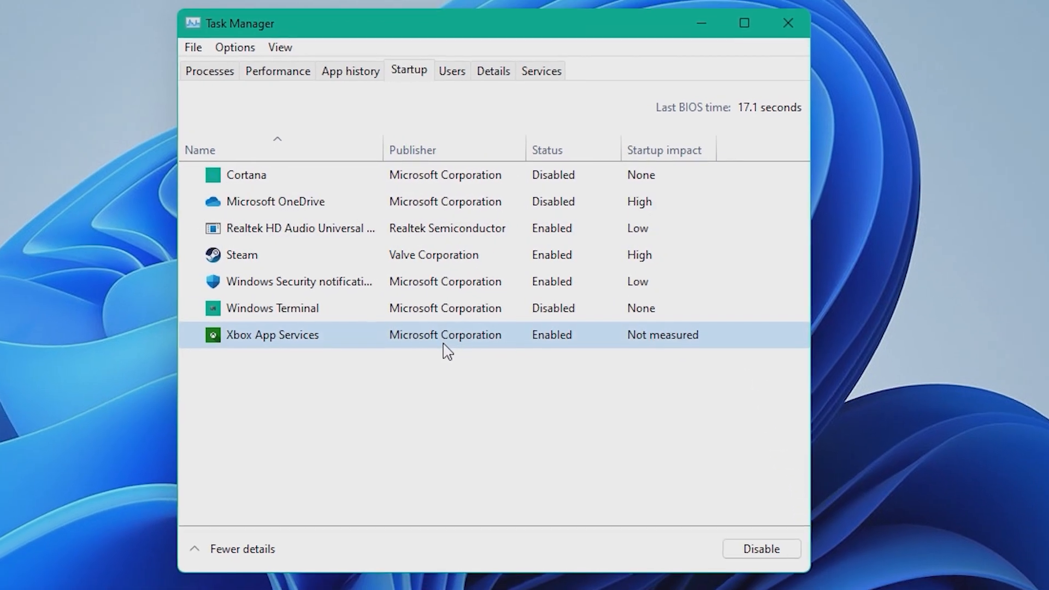
{"action": "left_click", "coordinate": [761, 549]}
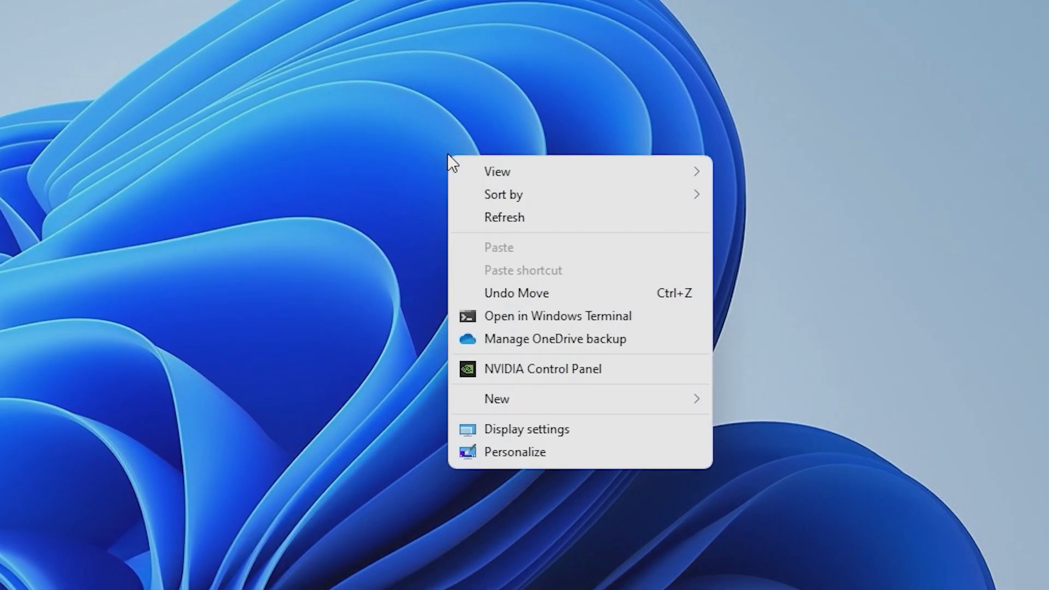
Step: Set the OpenGL rendering GPU to RTX 3080 and power management to Prefer maximum performance
{"action": "left_click", "coordinate": [664, 306]}
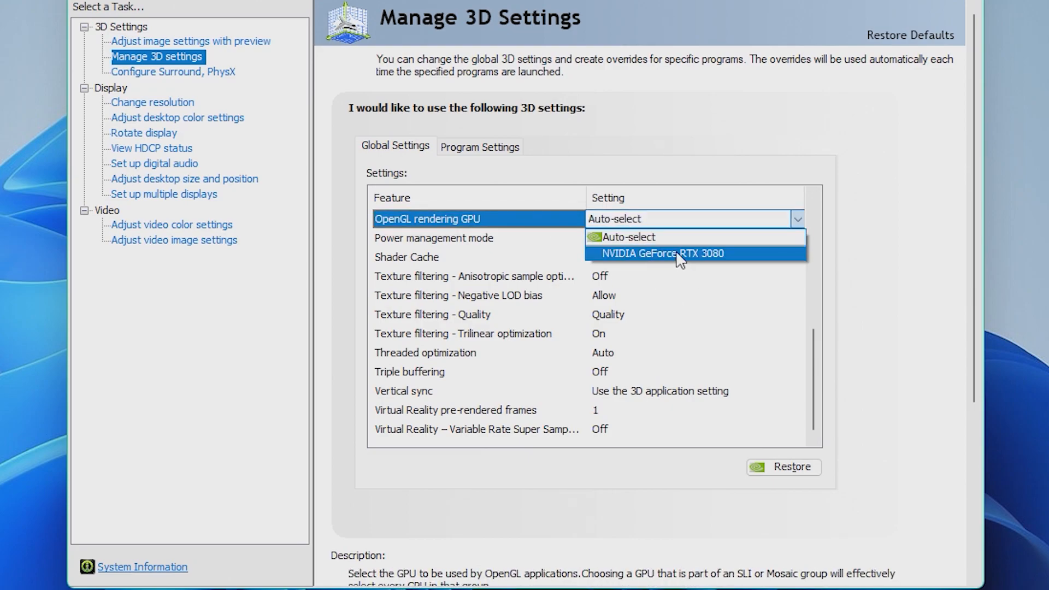
{"action": "left_click", "coordinate": [662, 253]}
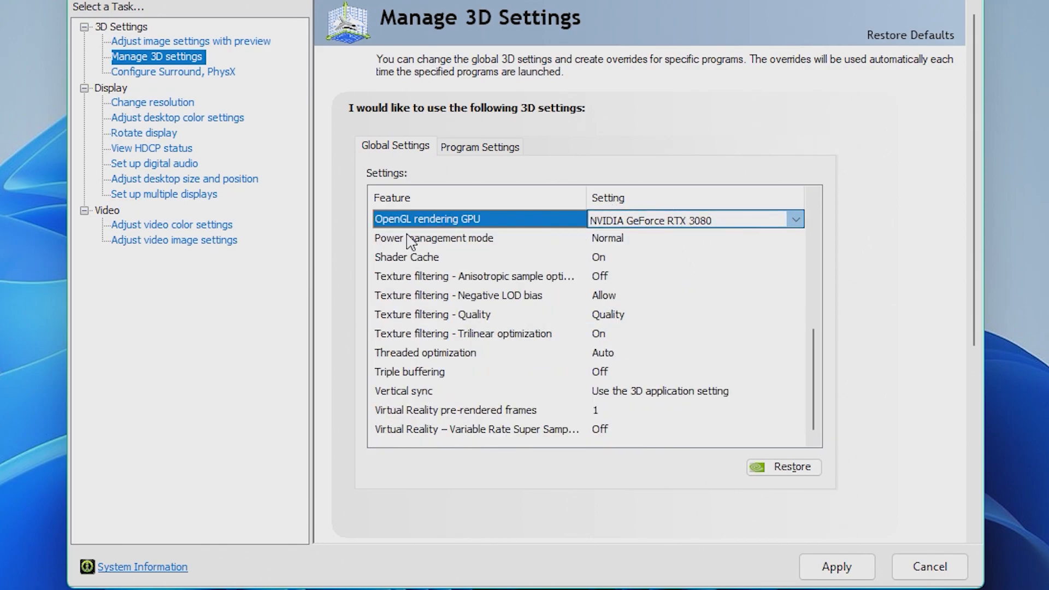
{"action": "left_click", "coordinate": [434, 238]}
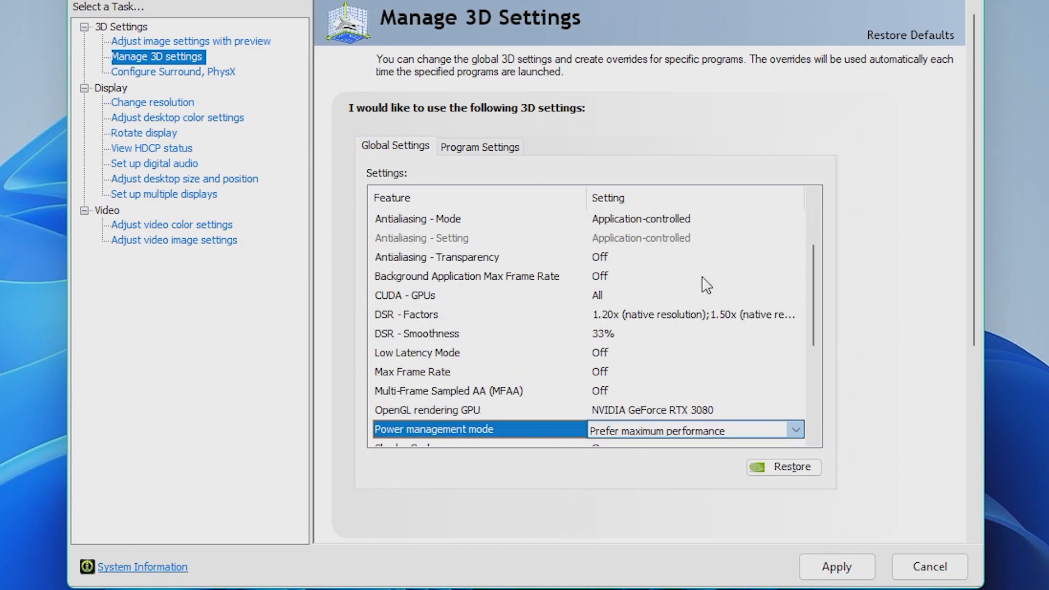
{"action": "scroll", "scroll_direction": "down", "scroll_amount": 3}
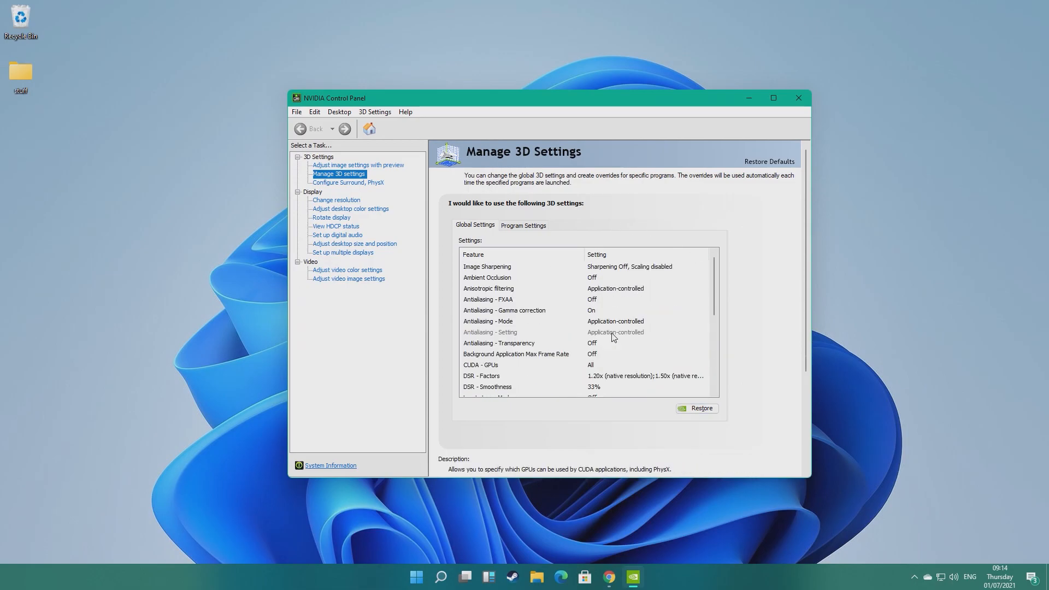
Step: Close the NVIDIA Control Panel window
{"action": "left_click", "coordinate": [797, 98]}
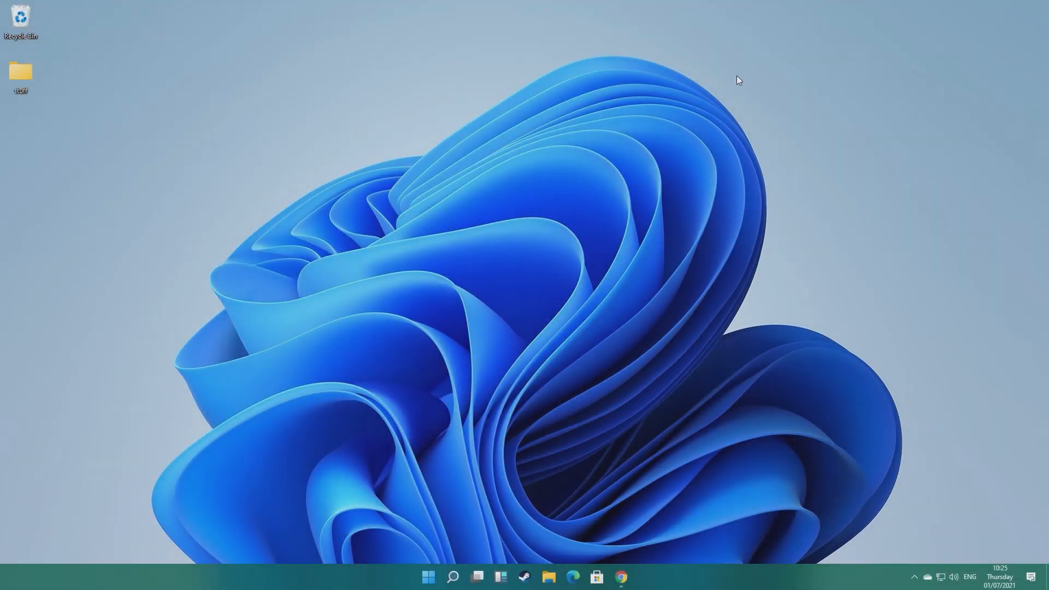
{"action": "mouse_move", "coordinate": [474, 345]}
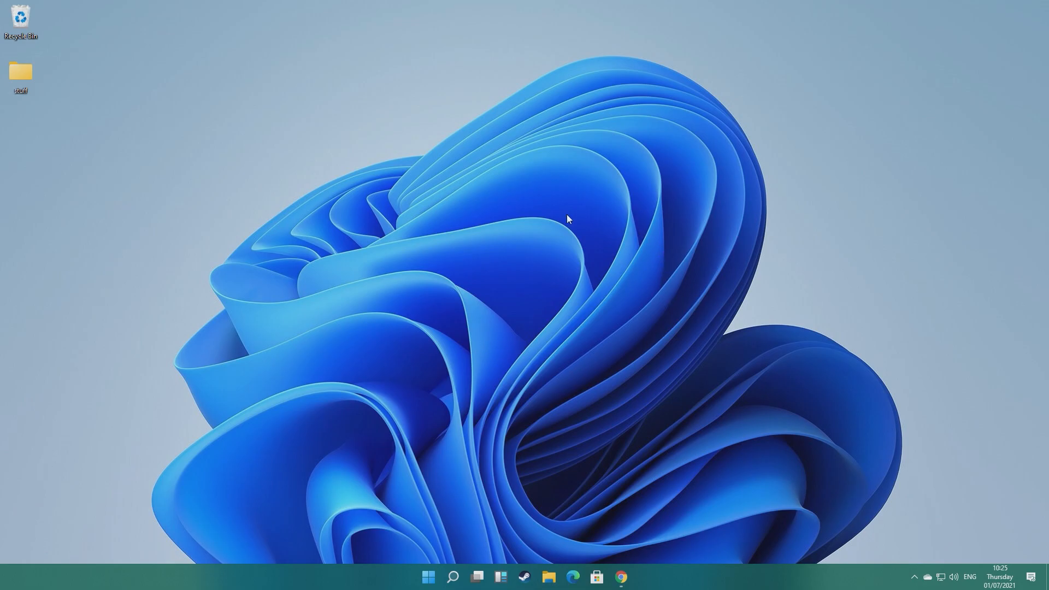
Step: Activate the High performance power plan in Power Options, then close the window
{"action": "type", "text": "power plan"}
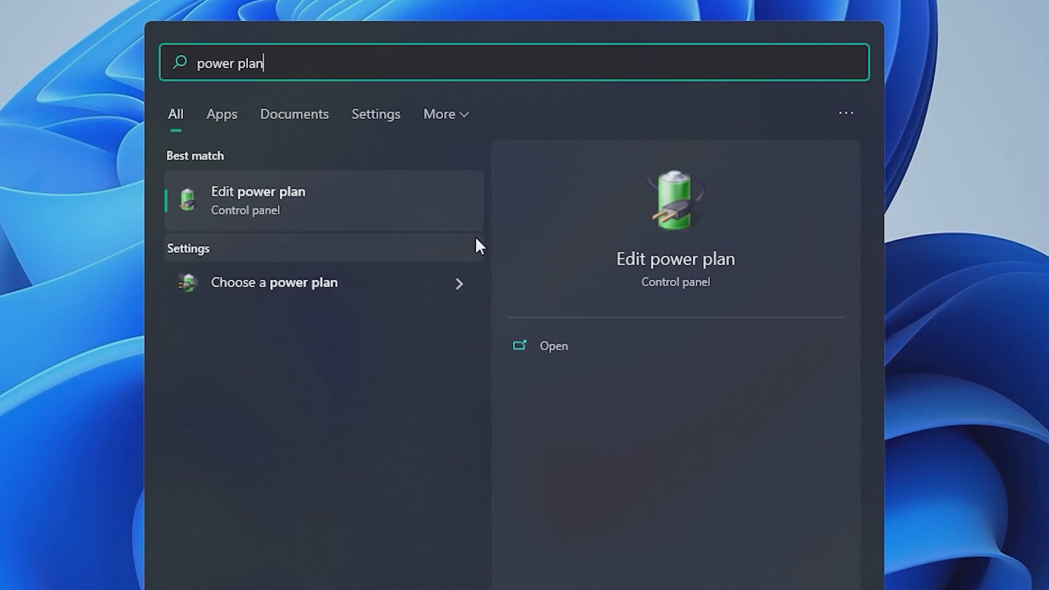
{"action": "left_click", "coordinate": [257, 201]}
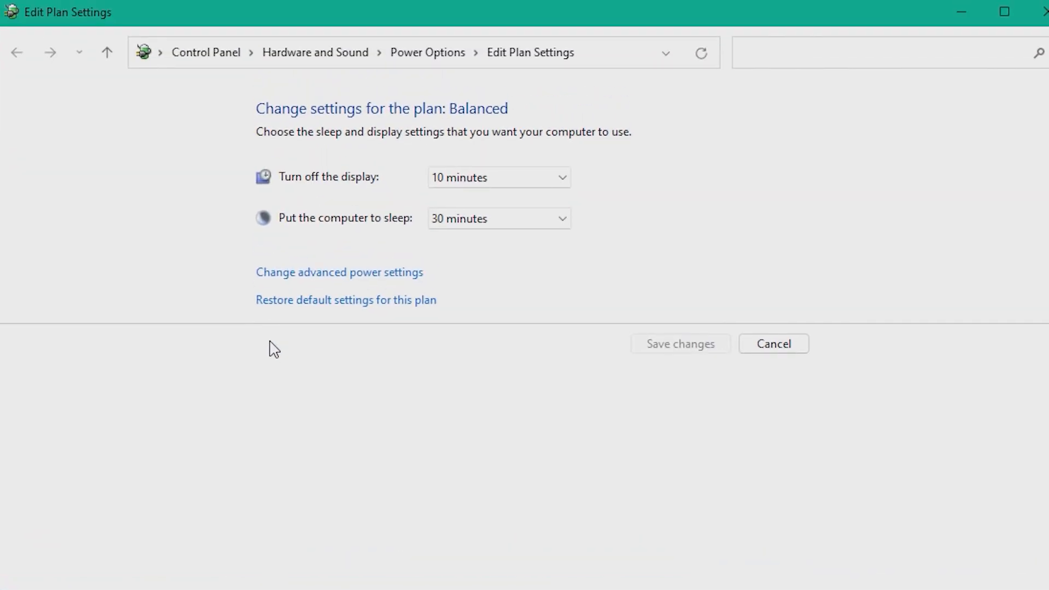
{"action": "mouse_move", "coordinate": [537, 461]}
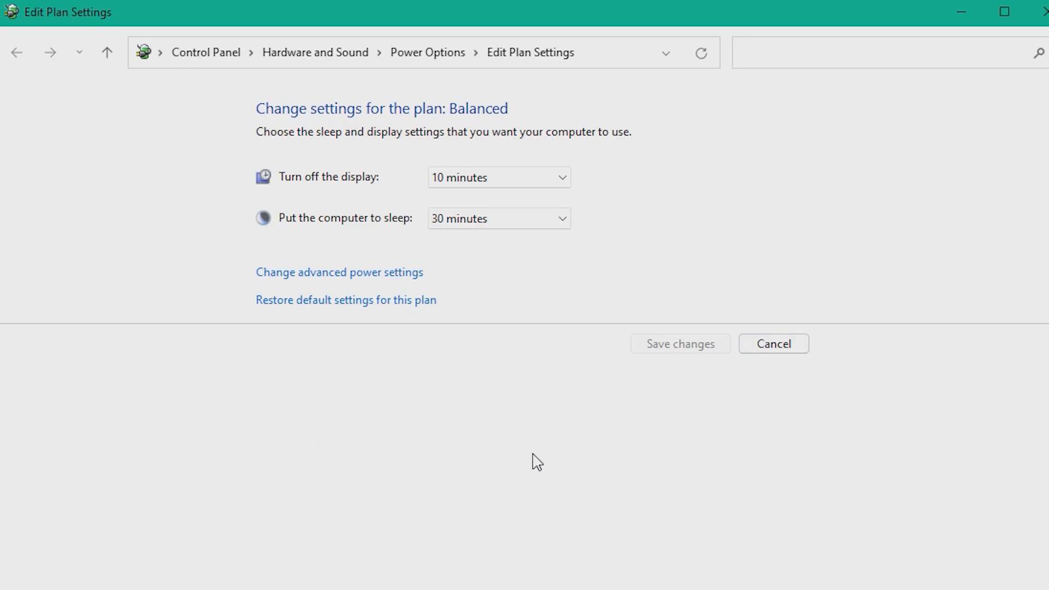
{"action": "left_click", "coordinate": [428, 53]}
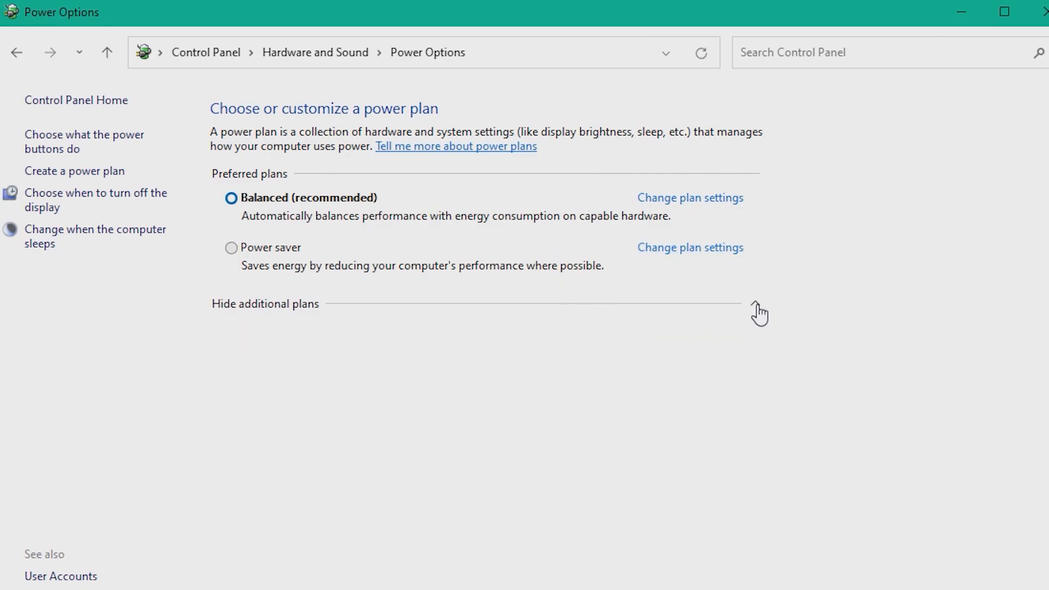
{"action": "left_click", "coordinate": [264, 306]}
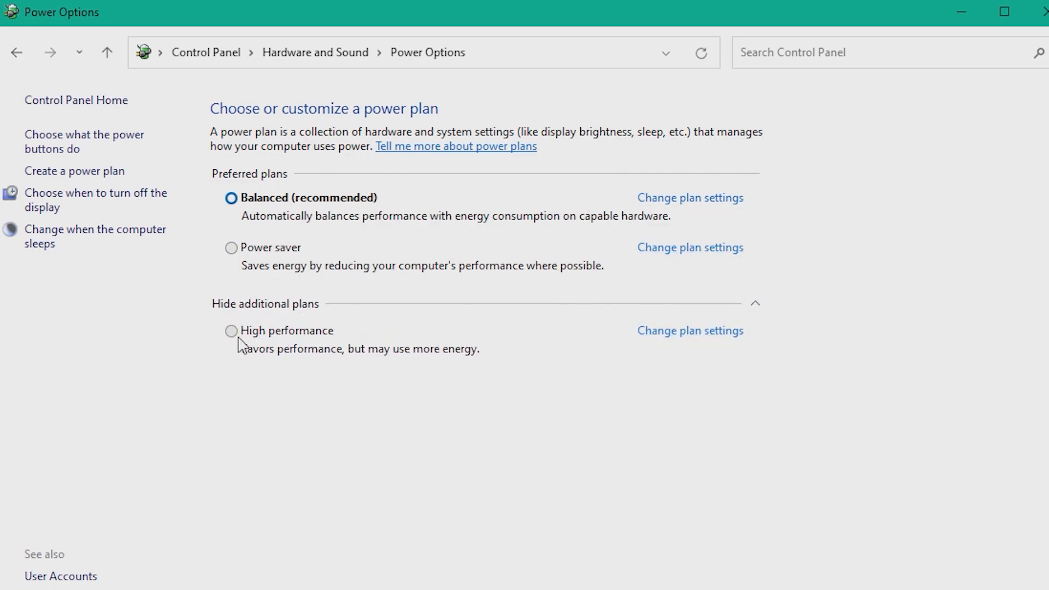
{"action": "left_click", "coordinate": [230, 332]}
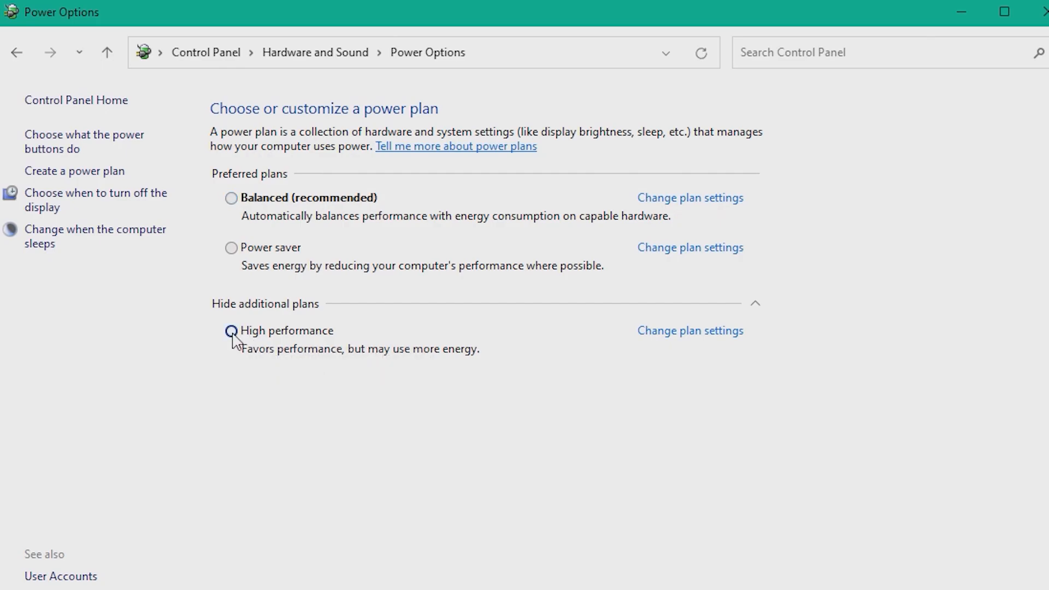
{"action": "left_click", "coordinate": [230, 333]}
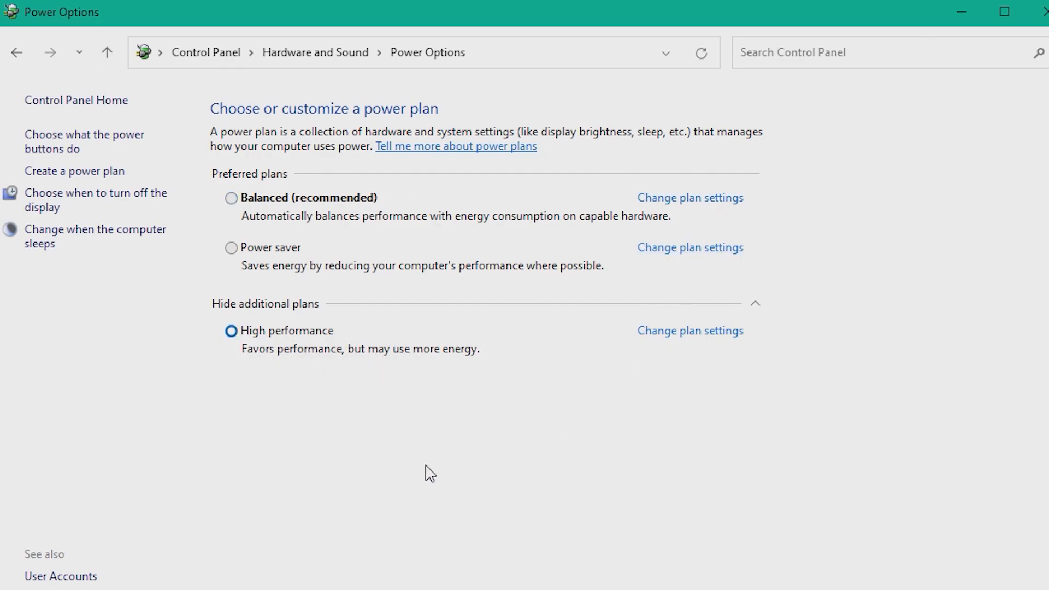
{"action": "mouse_move", "coordinate": [1041, 12]}
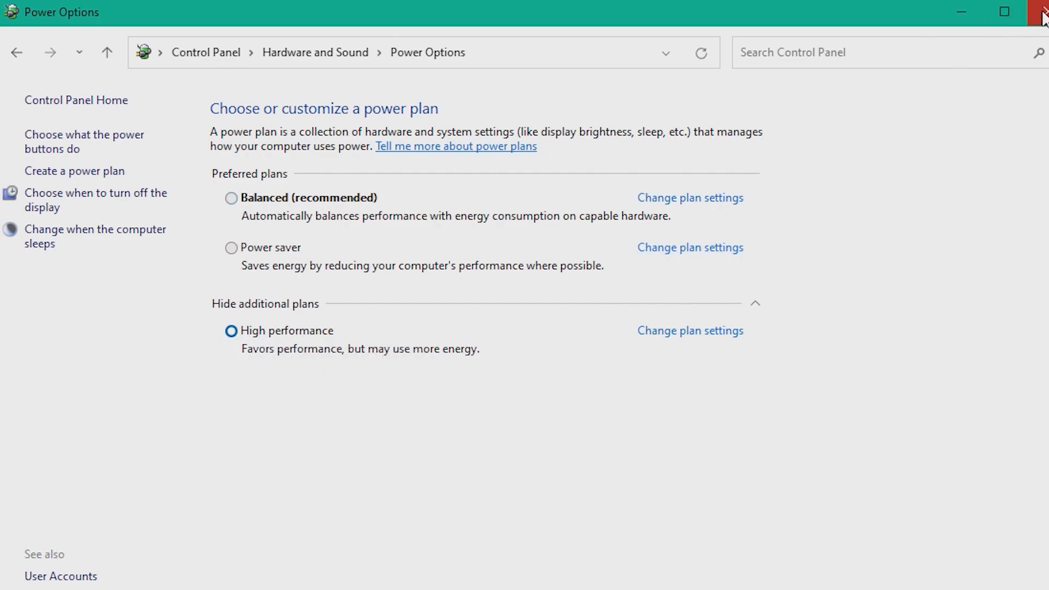
{"action": "left_click", "coordinate": [1038, 12]}
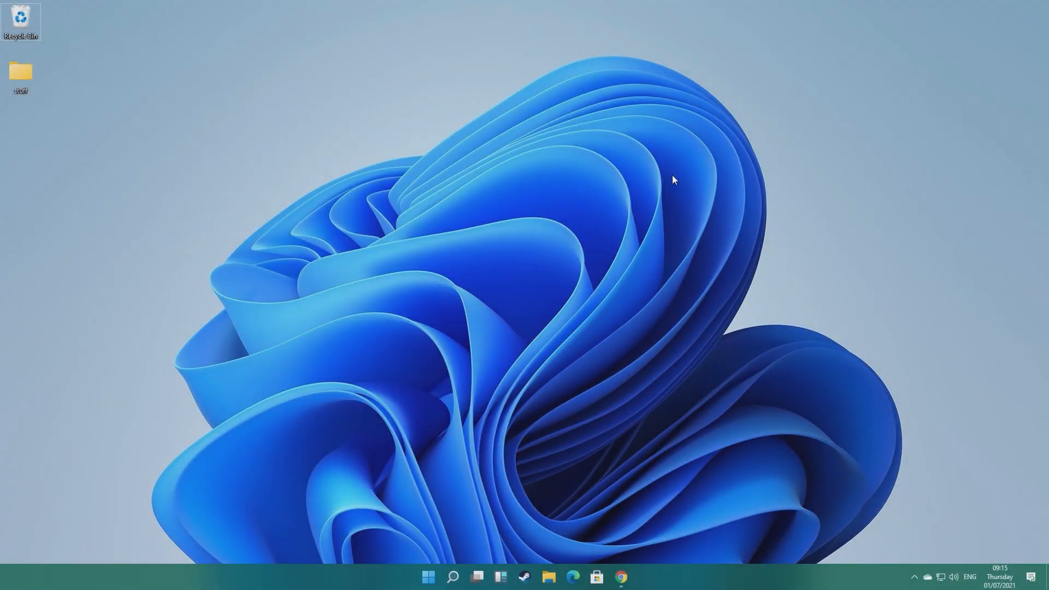
{"action": "type", "text": "ba"}
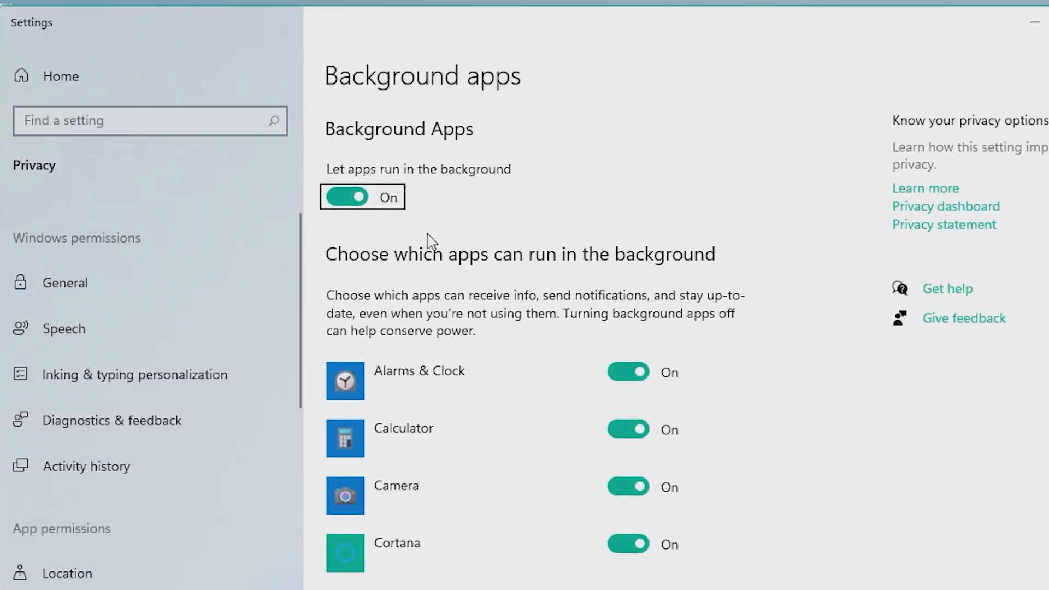
{"action": "mouse_move", "coordinate": [286, 204]}
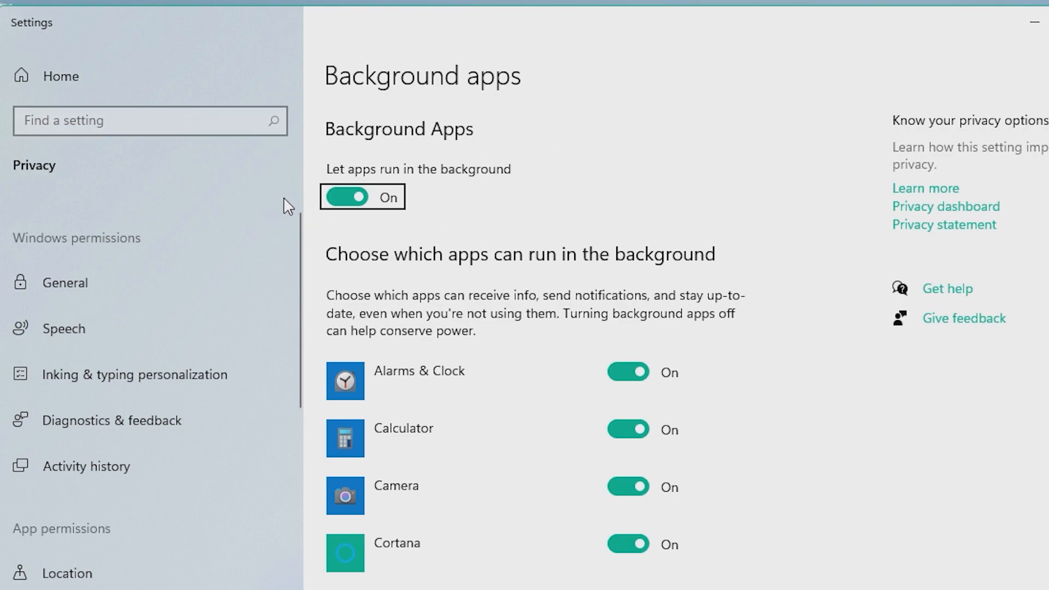
Step: Turn 'Let apps run in the background' off
{"action": "left_click", "coordinate": [348, 197]}
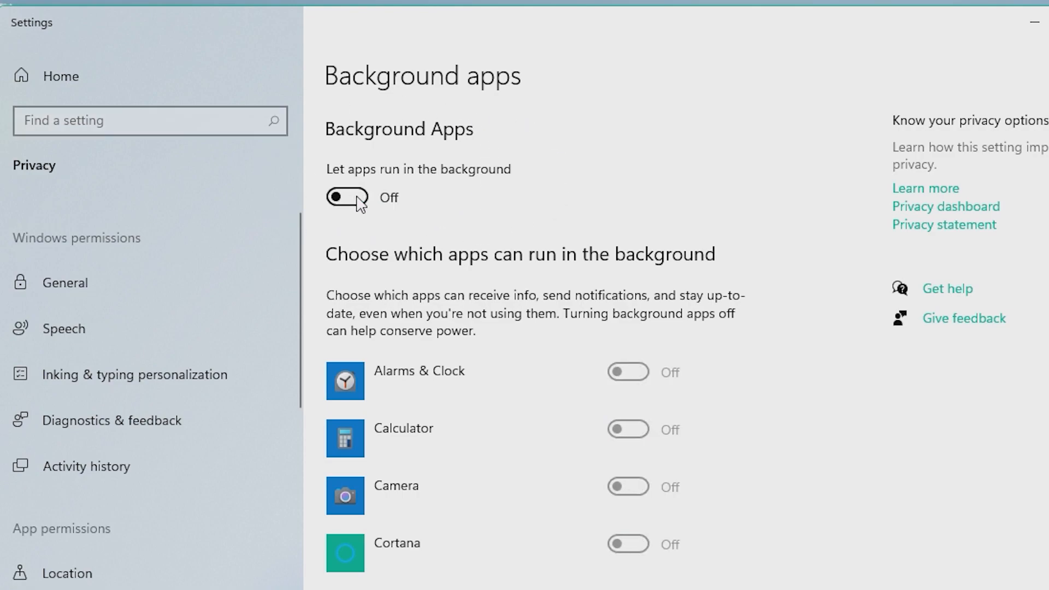
{"action": "scroll", "scroll_direction": "down", "scroll_amount": 3}
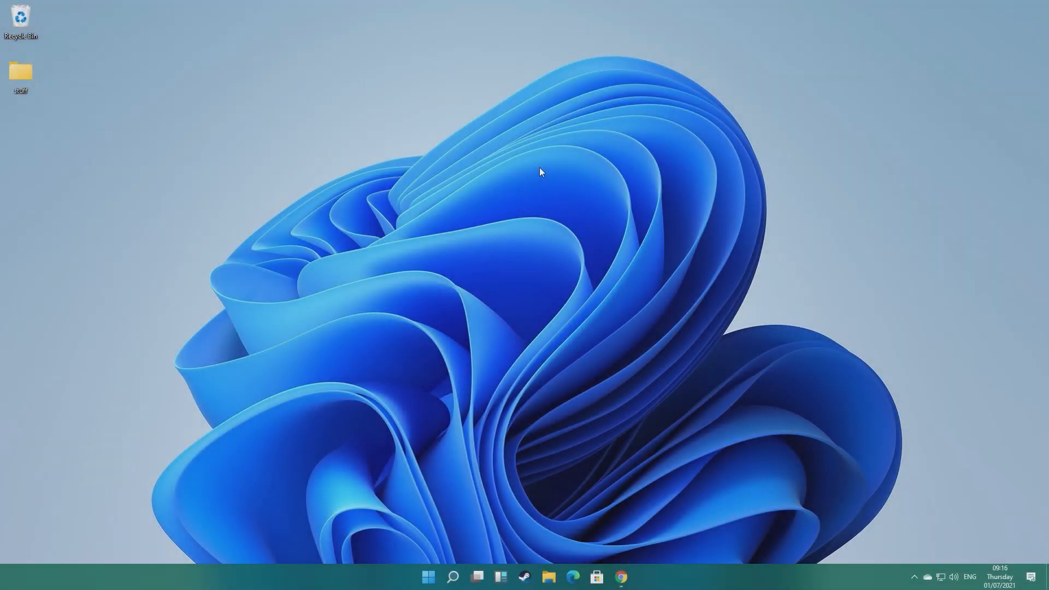
Step: Open Captures settings and turn off 'Record audio when I record a game'
{"action": "type", "text": "calculator"}
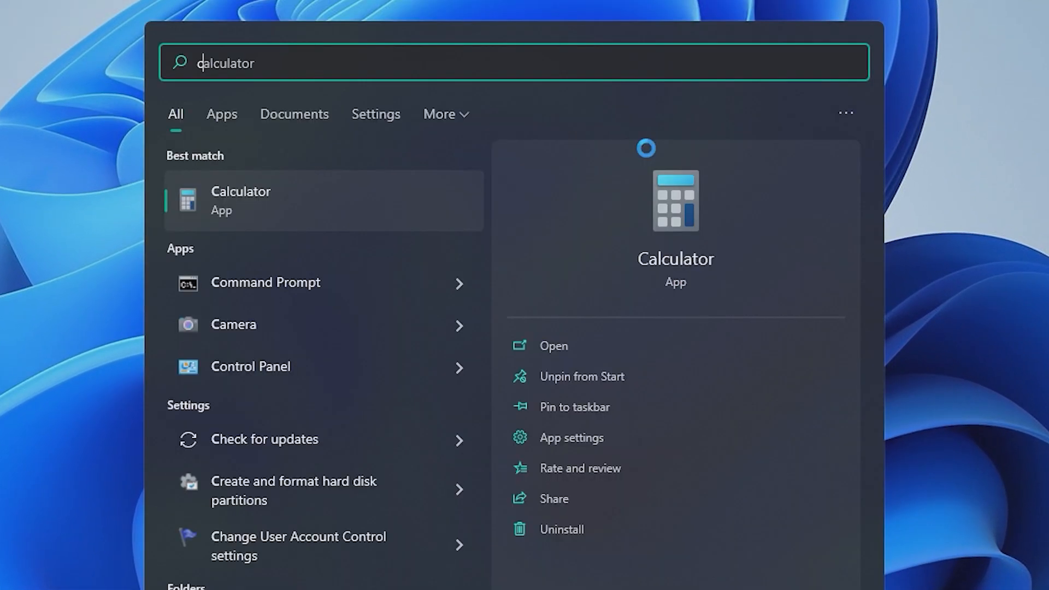
{"action": "type", "text": "captures settings"}
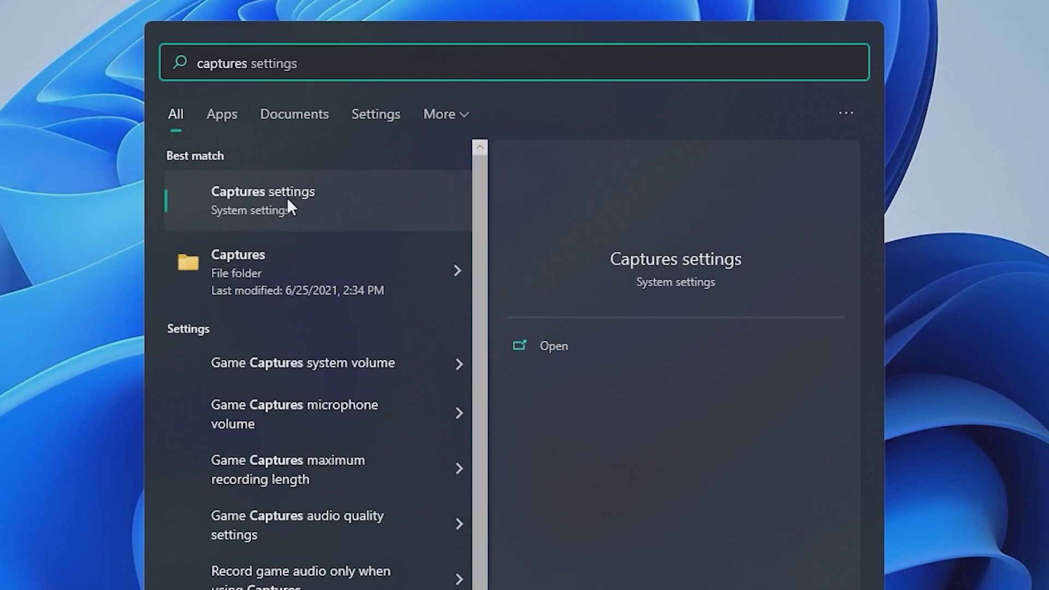
{"action": "left_click", "coordinate": [263, 200]}
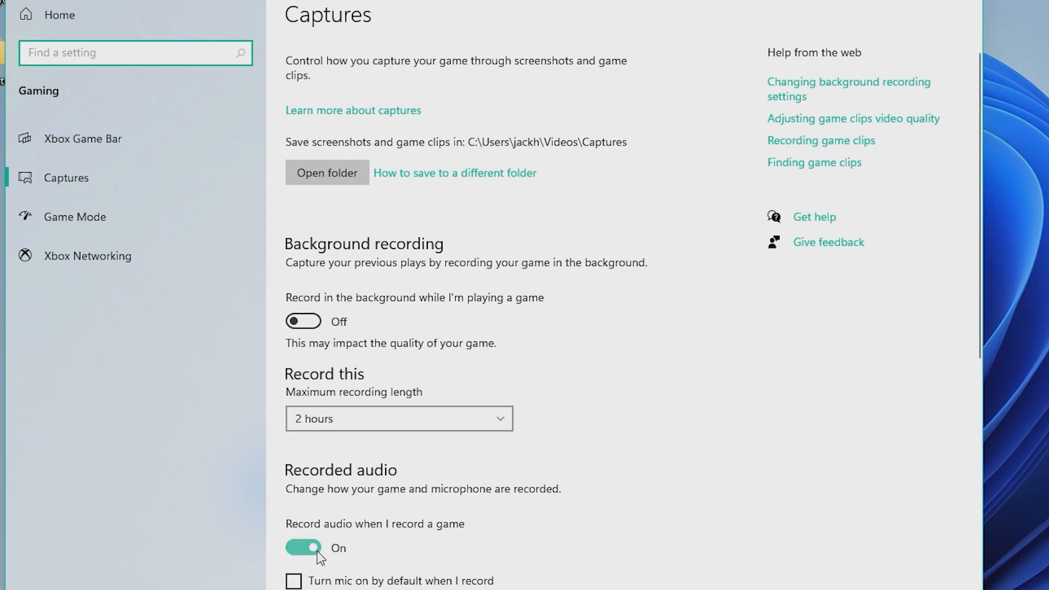
{"action": "left_click", "coordinate": [303, 548]}
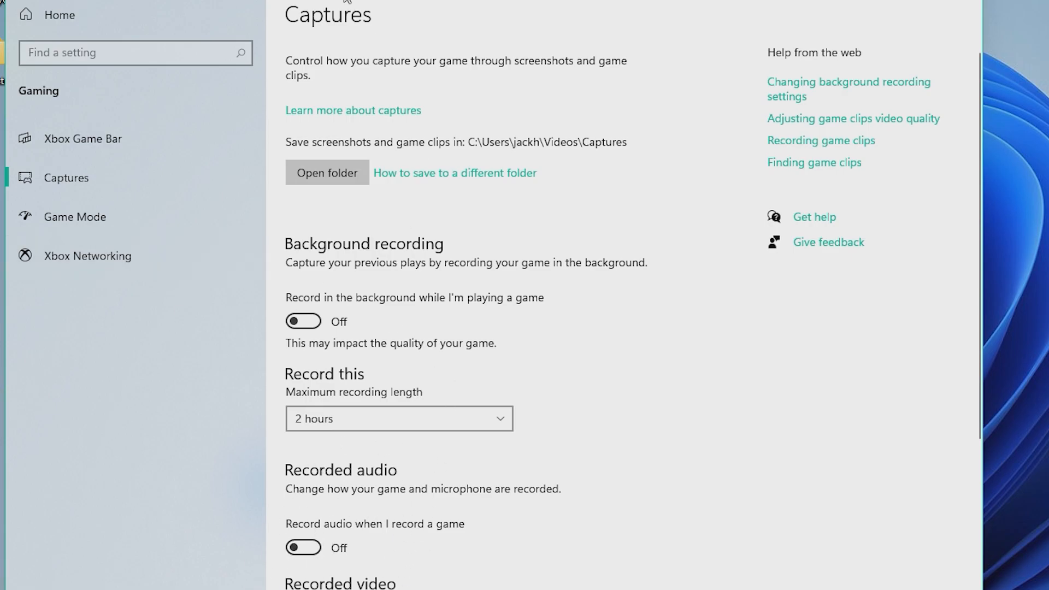
{"action": "mouse_move", "coordinate": [472, 217]}
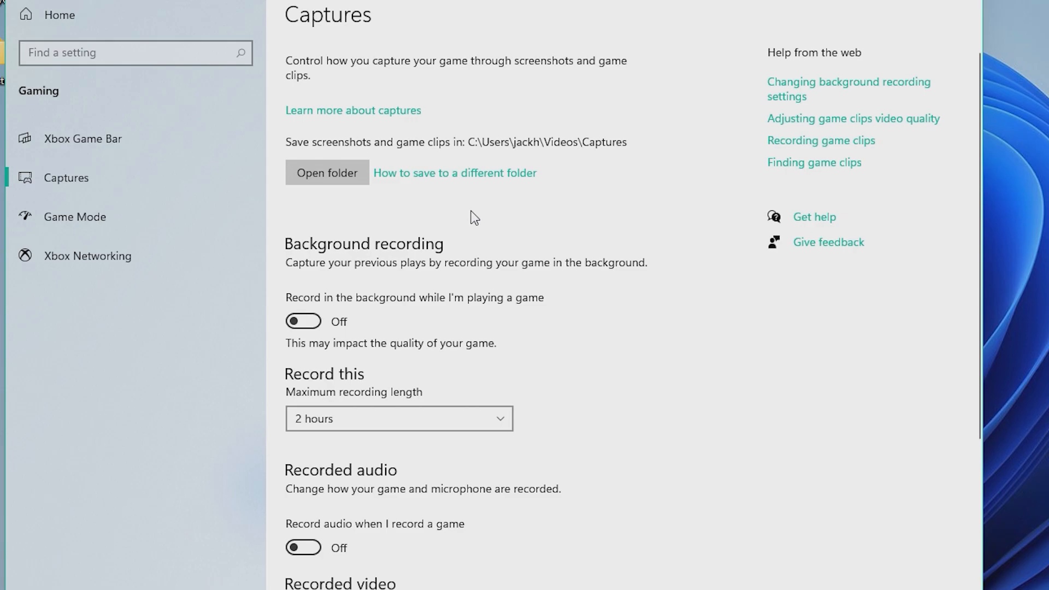
{"action": "mouse_move", "coordinate": [274, 25]}
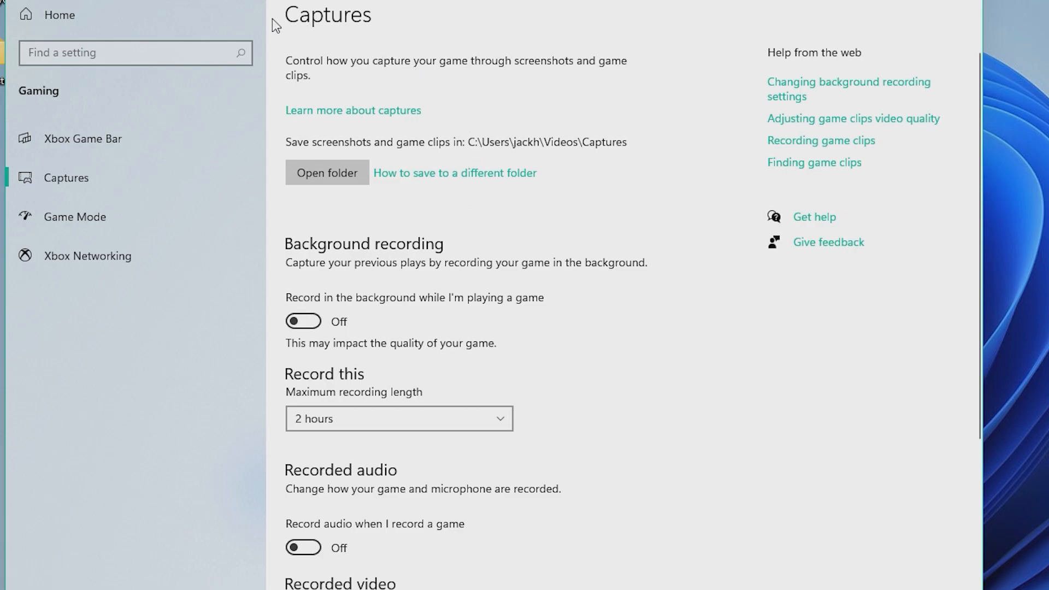
Step: Switch the Xbox Game Bar Enable toggle to Off in Gaming settings
{"action": "left_click", "coordinate": [83, 138]}
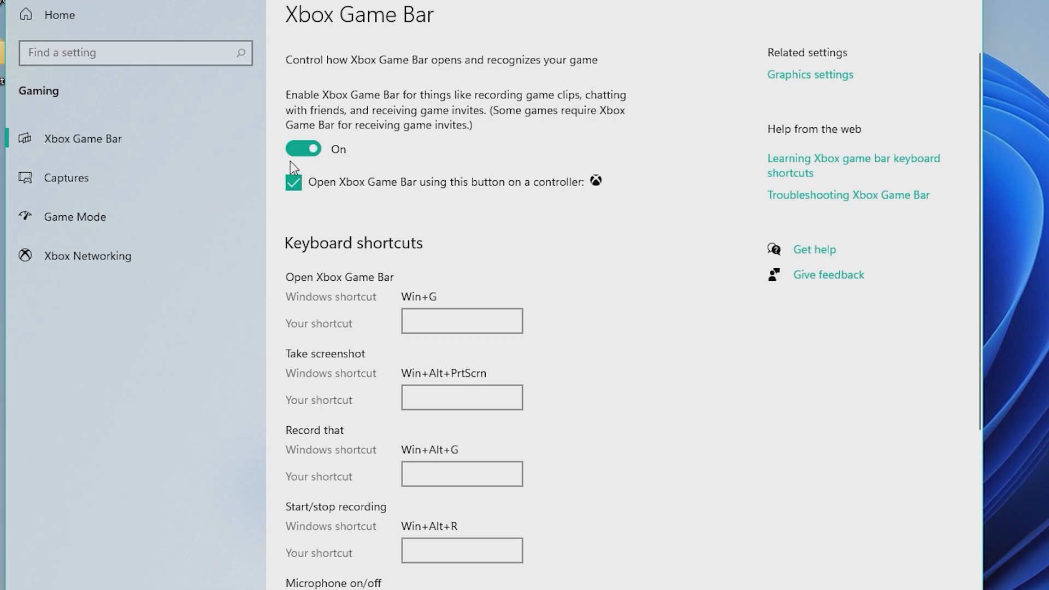
{"action": "left_click", "coordinate": [302, 149]}
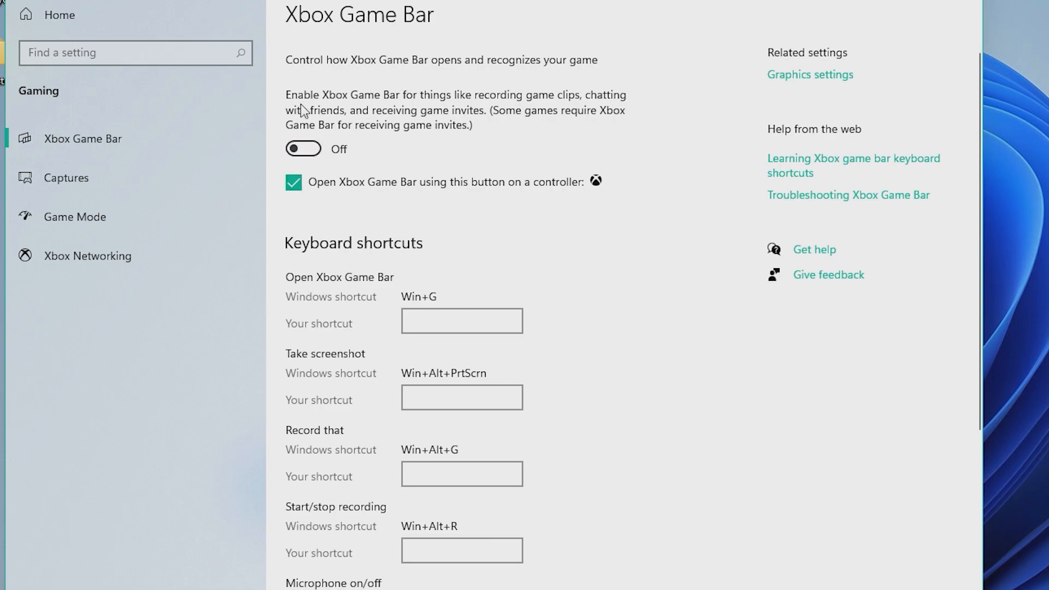
{"action": "mouse_move", "coordinate": [281, 159]}
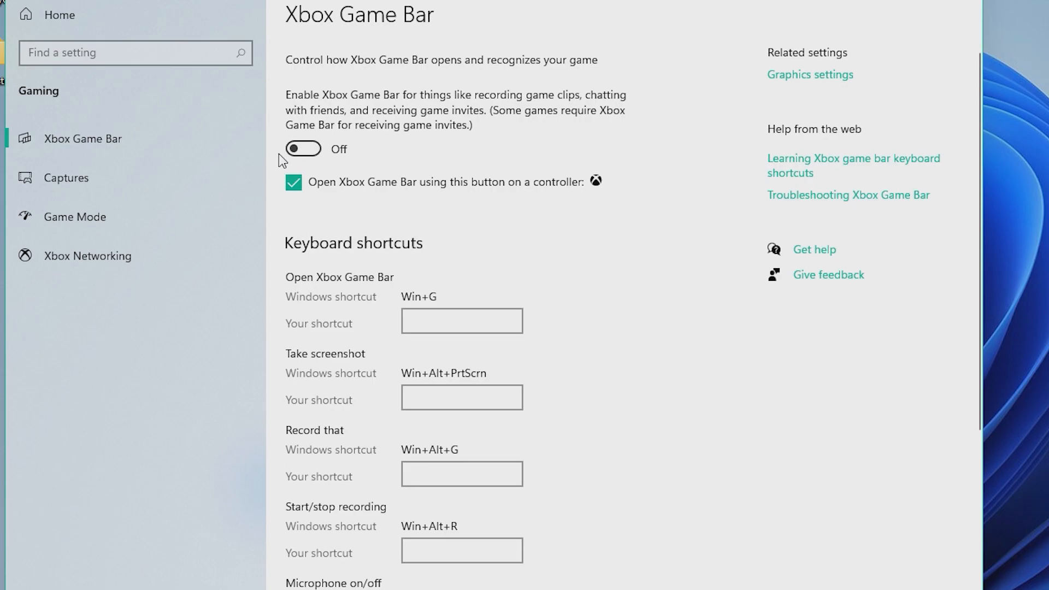
{"action": "mouse_move", "coordinate": [410, 113]}
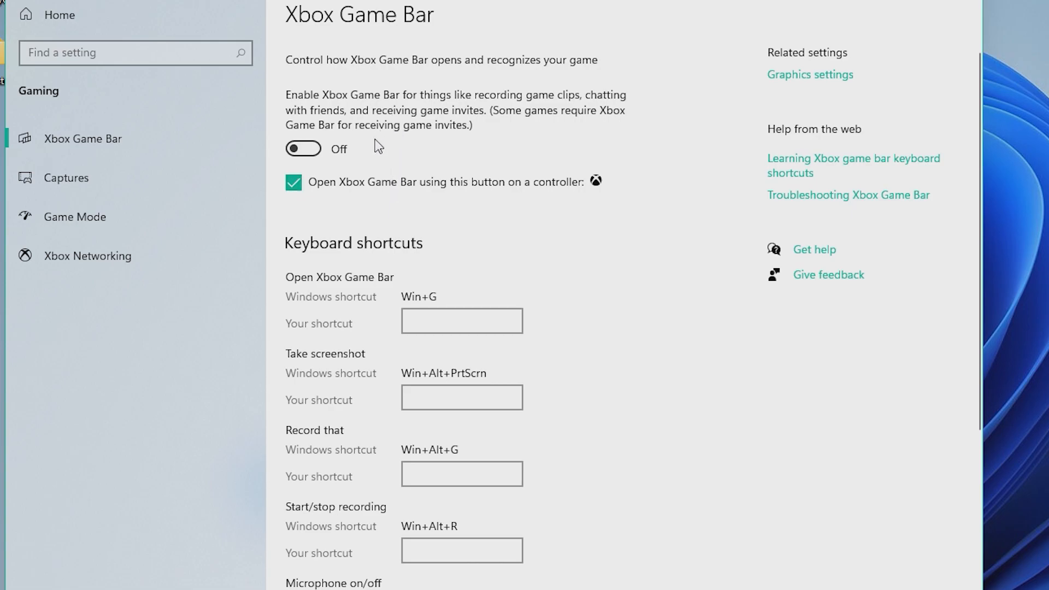
{"action": "mouse_move", "coordinate": [361, 150]}
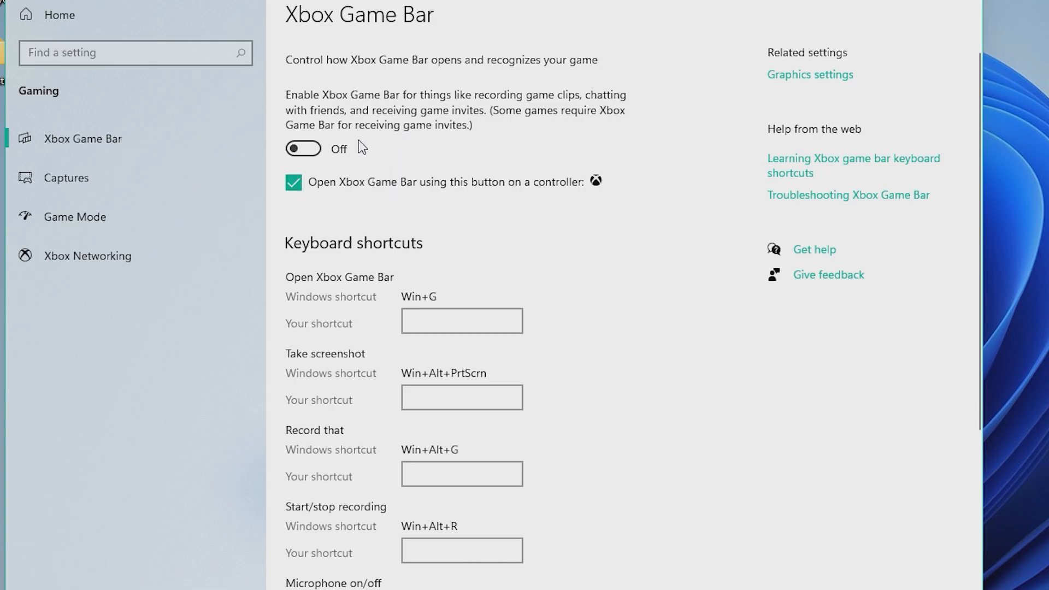
{"action": "mouse_move", "coordinate": [238, 150]}
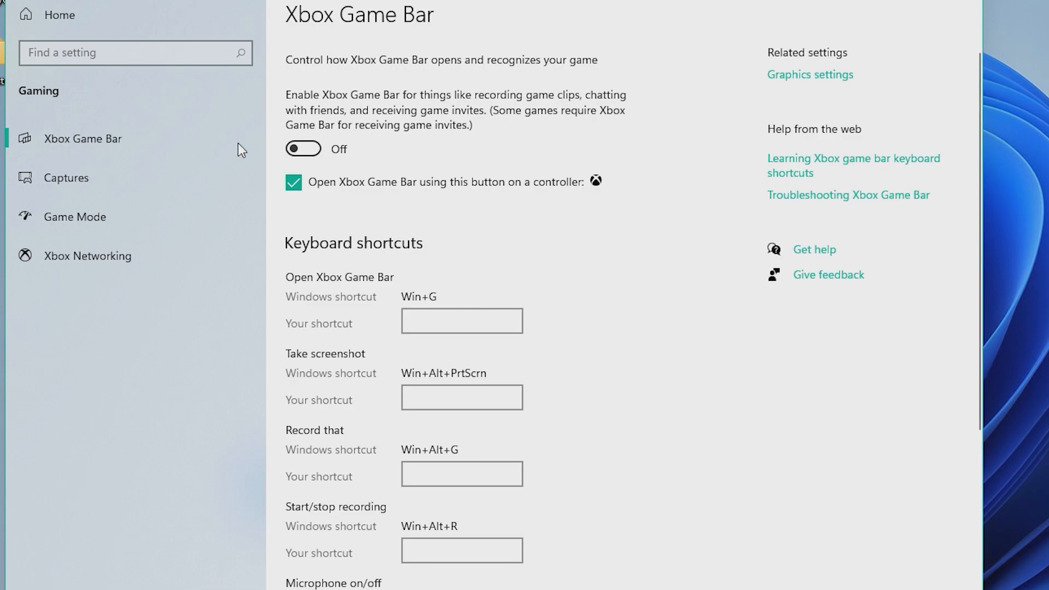
Step: Open the Game Mode page and confirm Game Mode is switched on
{"action": "left_click", "coordinate": [74, 217]}
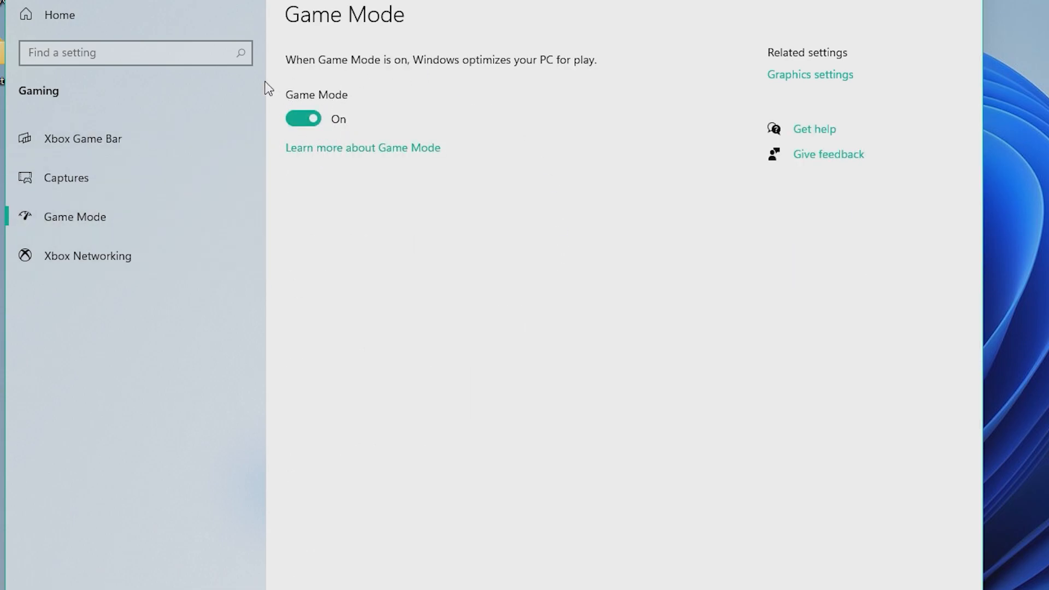
{"action": "mouse_move", "coordinate": [322, 162]}
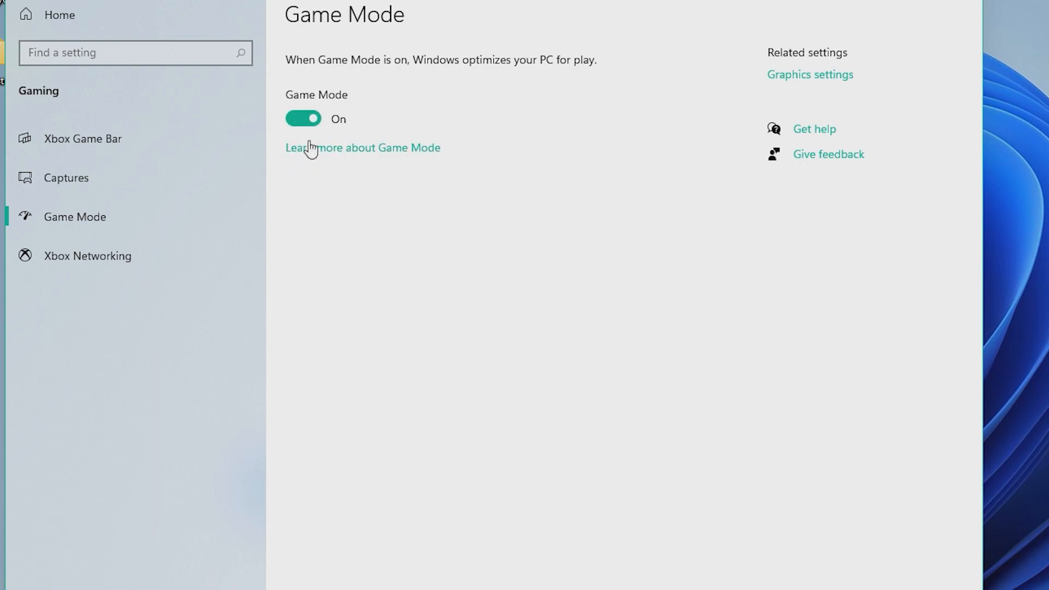
{"action": "mouse_move", "coordinate": [278, 316]}
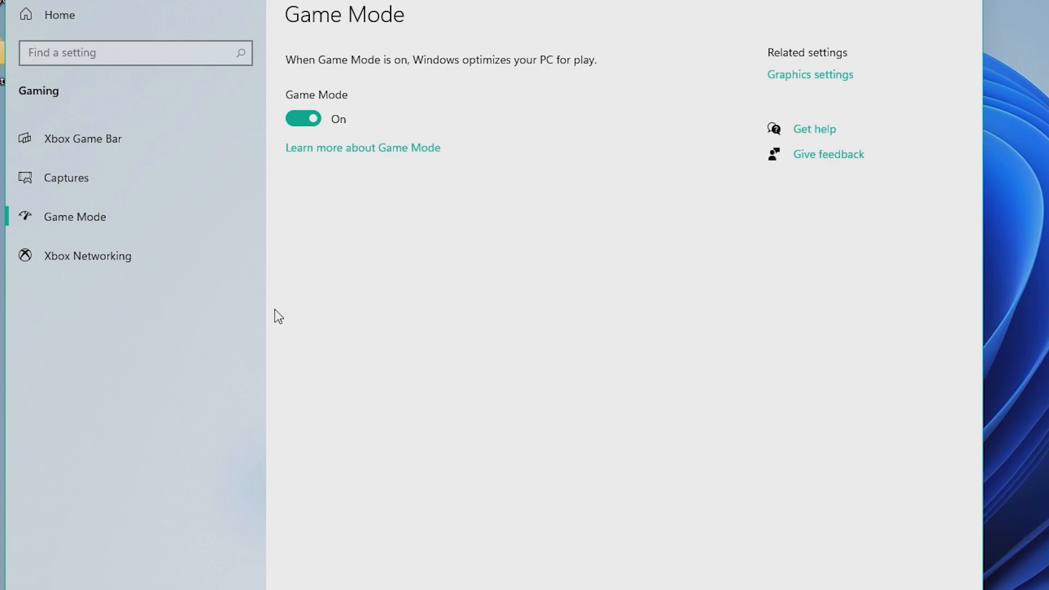
{"action": "mouse_move", "coordinate": [520, 270]}
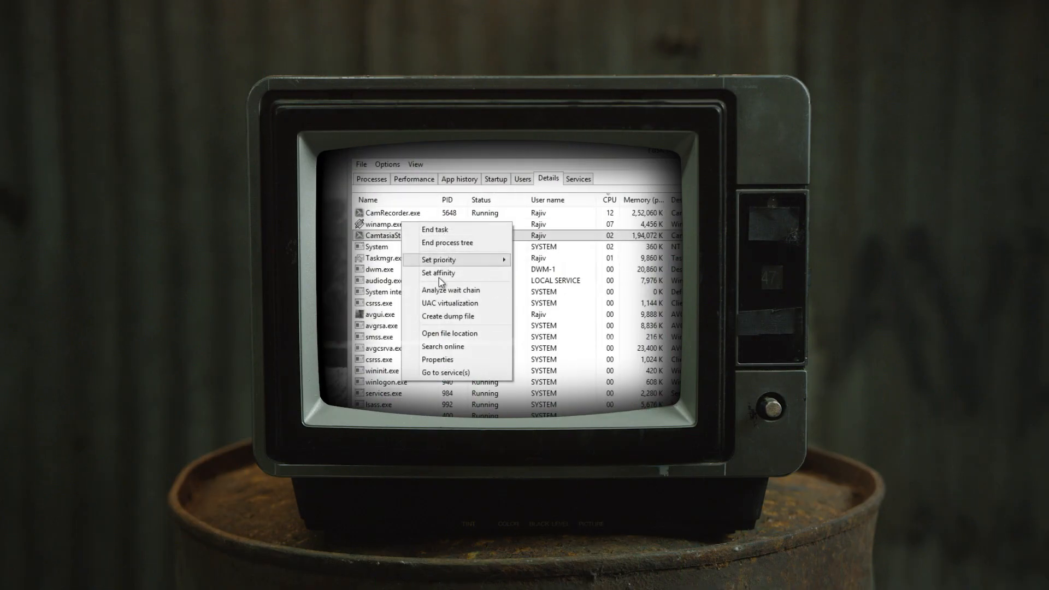
{"action": "left_click", "coordinate": [438, 273]}
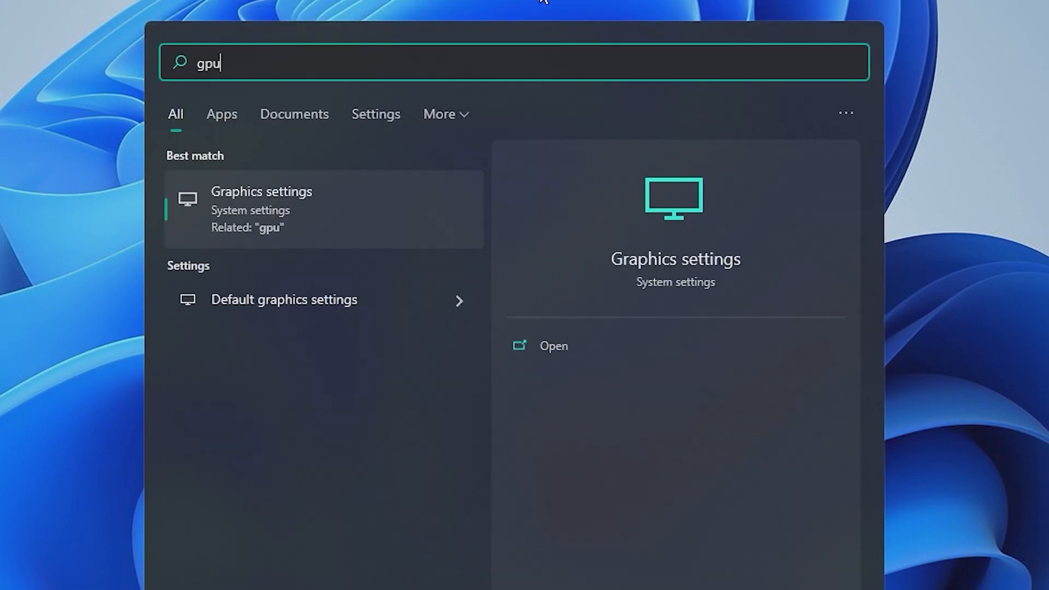
{"action": "mouse_move", "coordinate": [288, 301]}
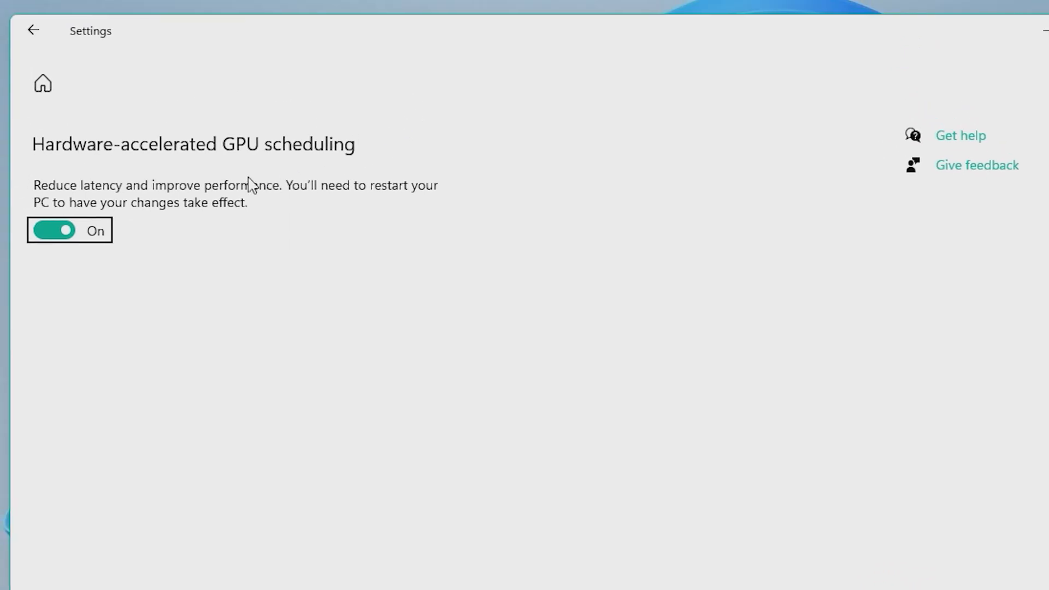
{"action": "mouse_move", "coordinate": [418, 389]}
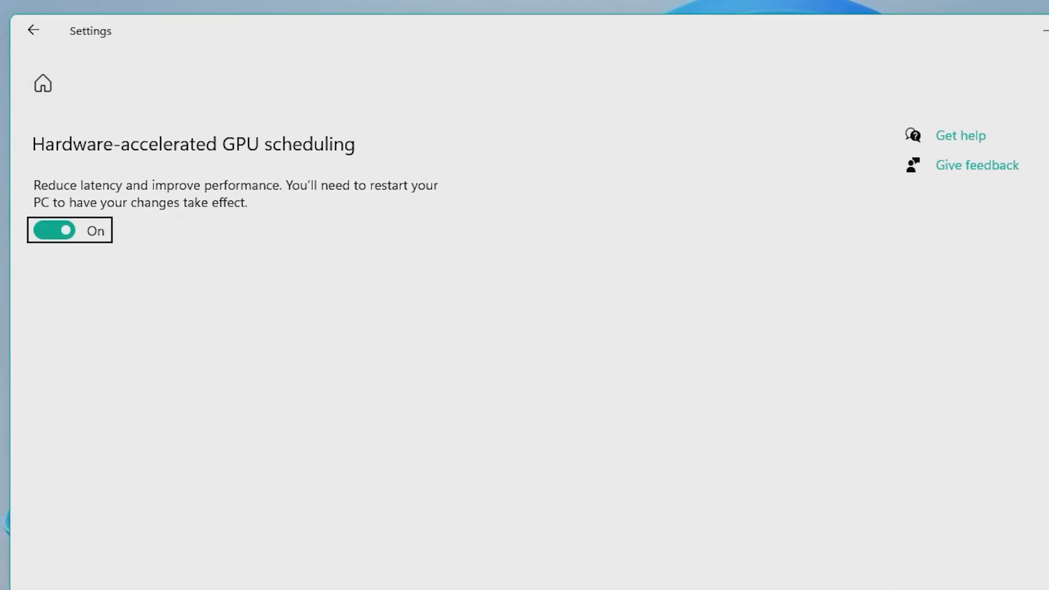
Step: Turn on Hardware-accelerated GPU scheduling in the default graphics settings
{"action": "left_click", "coordinate": [762, 88]}
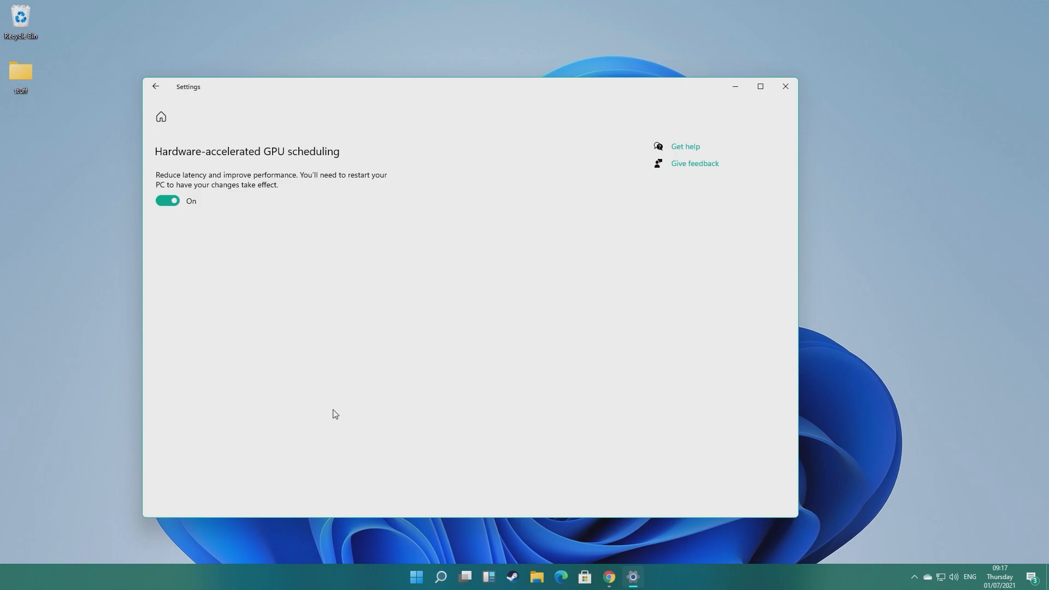
{"action": "mouse_move", "coordinate": [749, 130]}
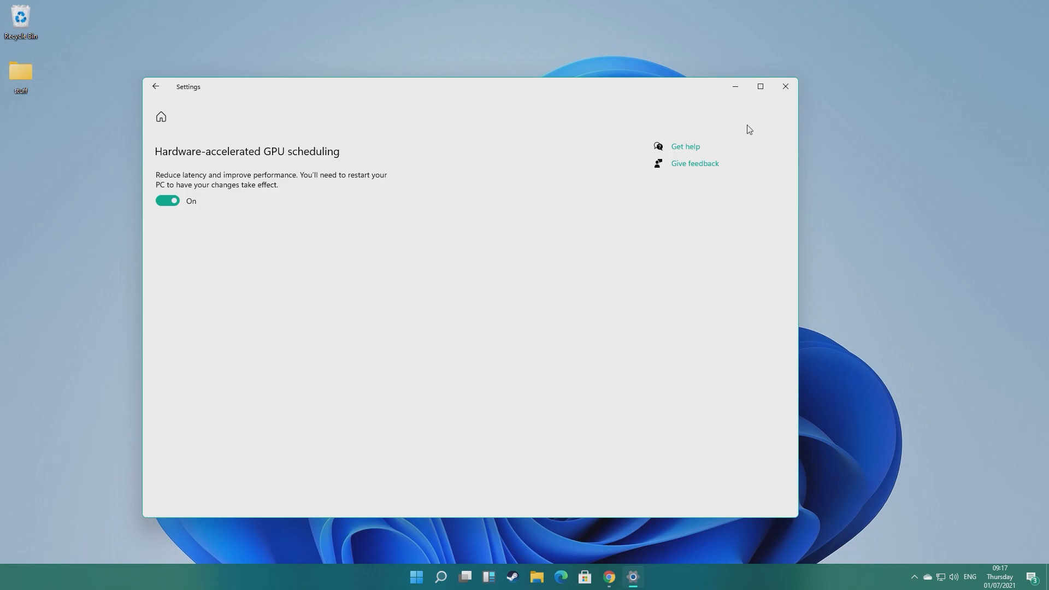